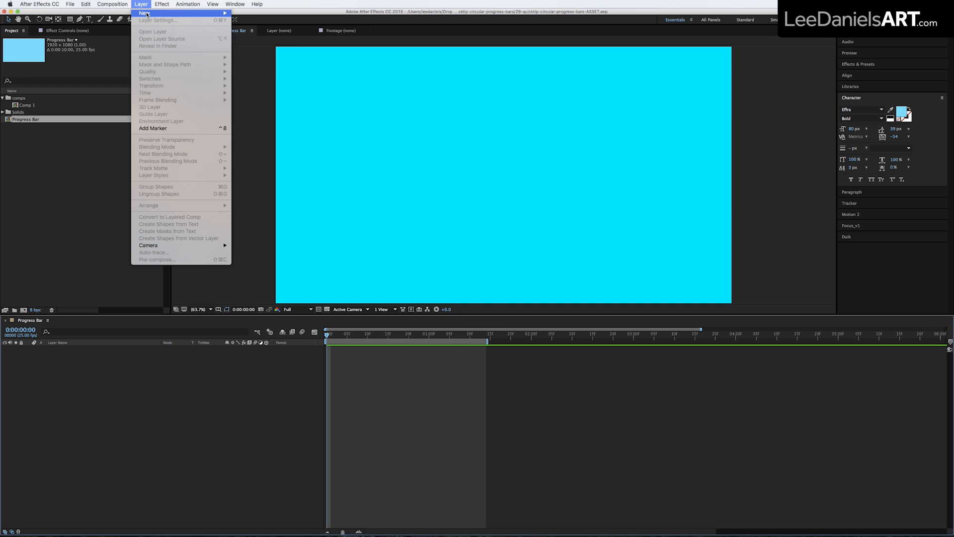
Create shape layer BAR with an ellipse path and a white 5 px stroke
{"action": "left_click", "coordinate": [153, 13]}
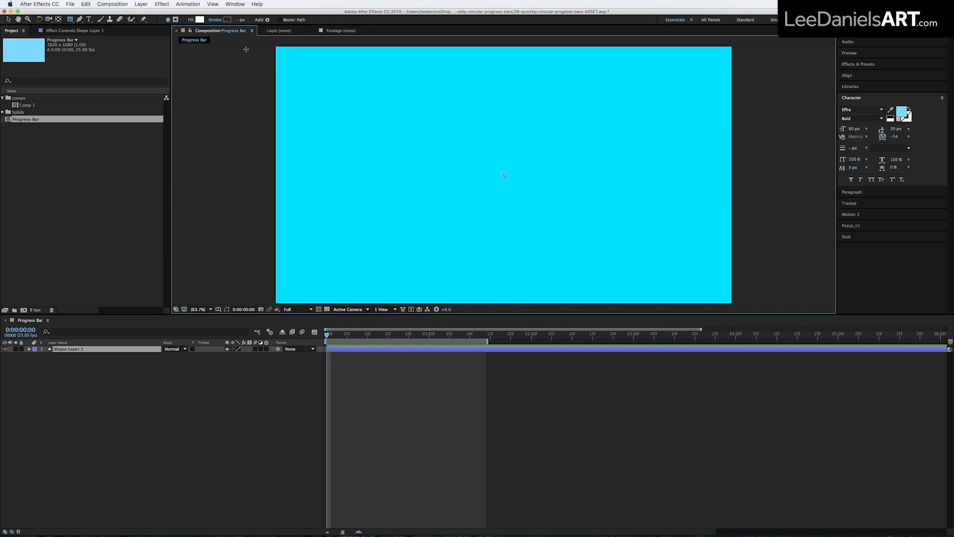
{"action": "left_click", "coordinate": [266, 355]}
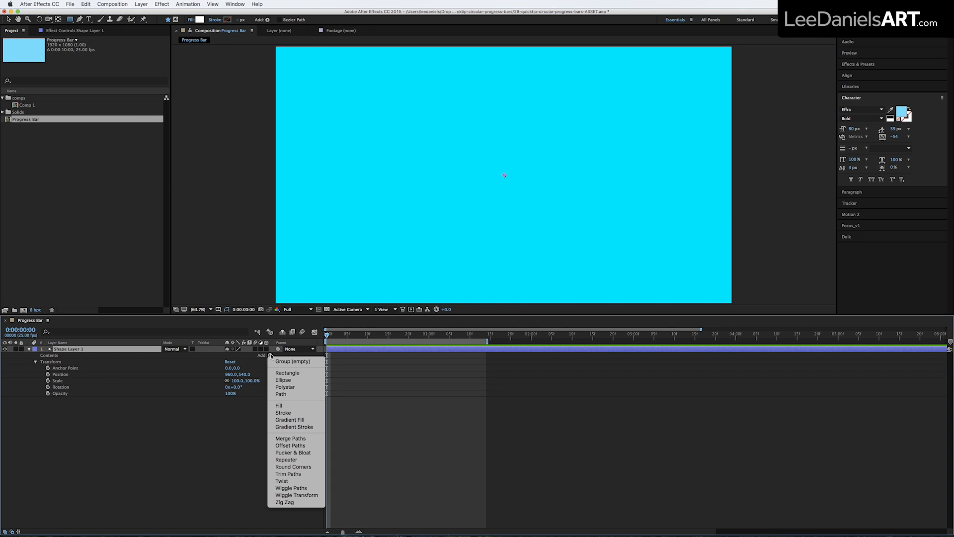
{"action": "left_click", "coordinate": [283, 379]}
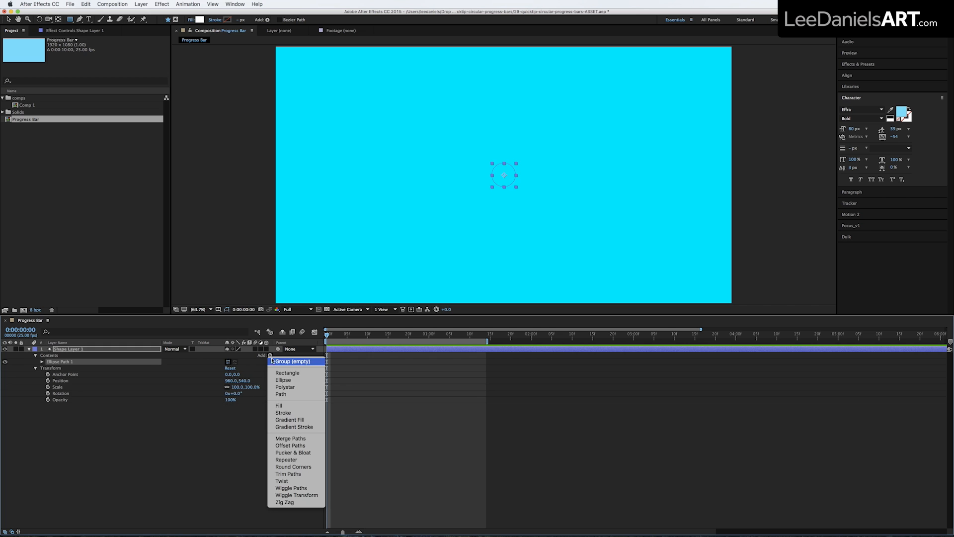
{"action": "left_click", "coordinate": [283, 412]}
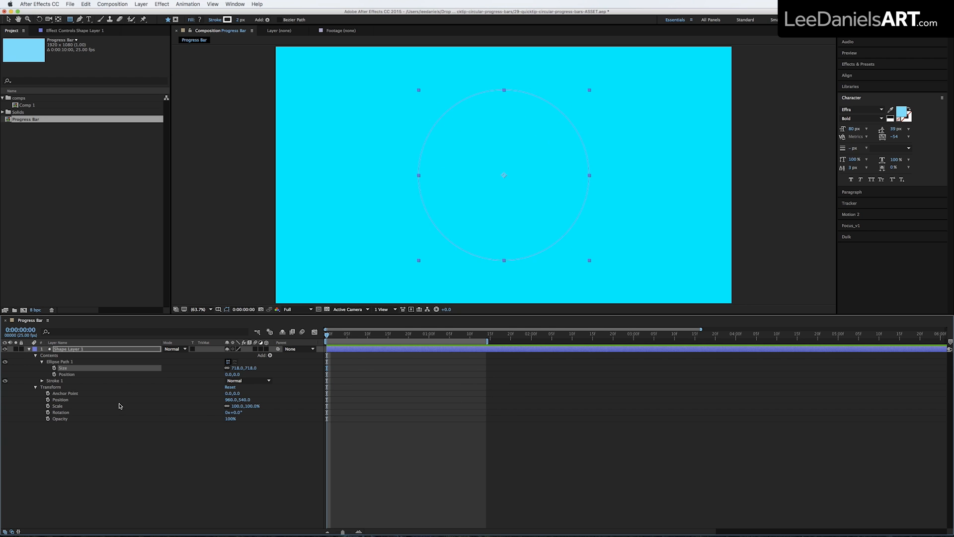
{"action": "left_click", "coordinate": [42, 381]}
{"action": "type", "text": "BAR"}
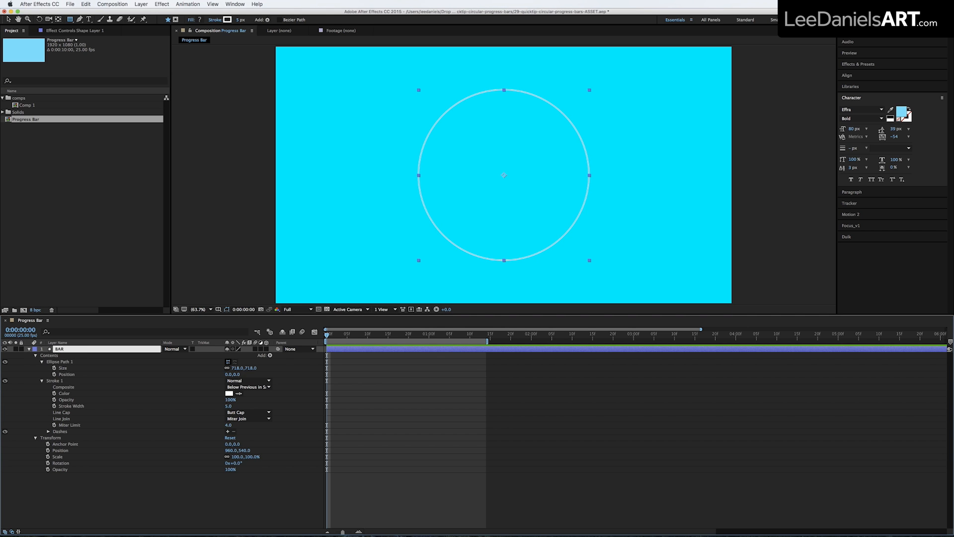
Duplicate BAR and rename the copy Border, expanding its contents
{"action": "left_click", "coordinate": [86, 4]}
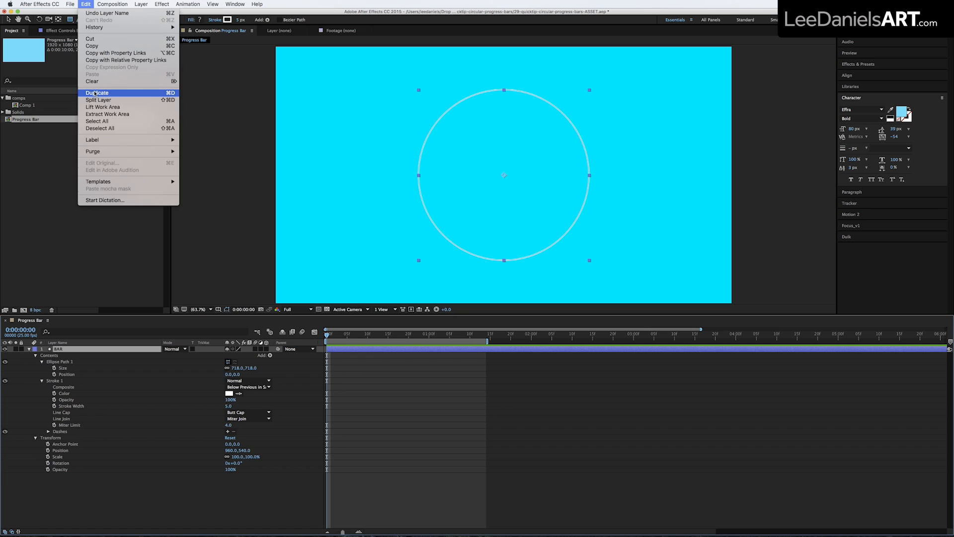
{"action": "left_click", "coordinate": [97, 93]}
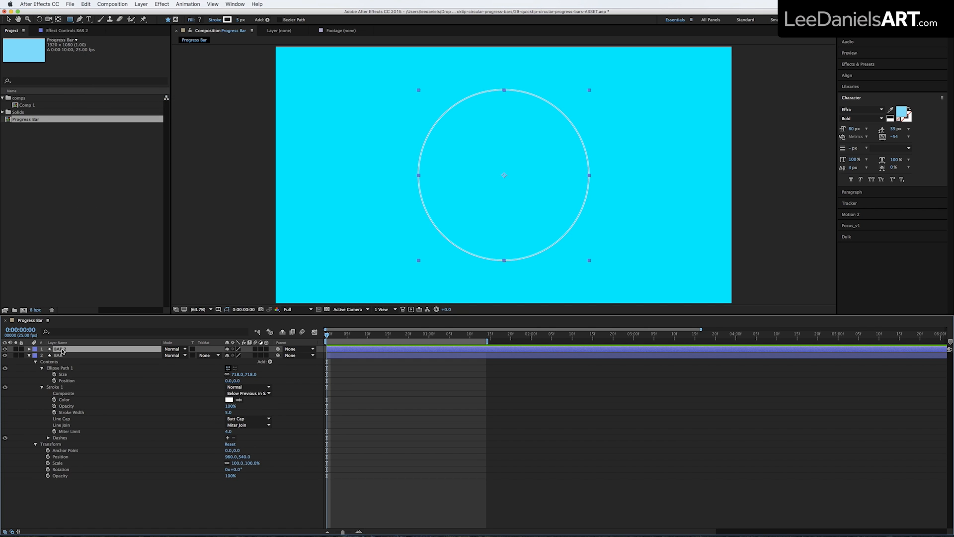
{"action": "double_click", "coordinate": [60, 348]}
{"action": "type", "text": "Border"}
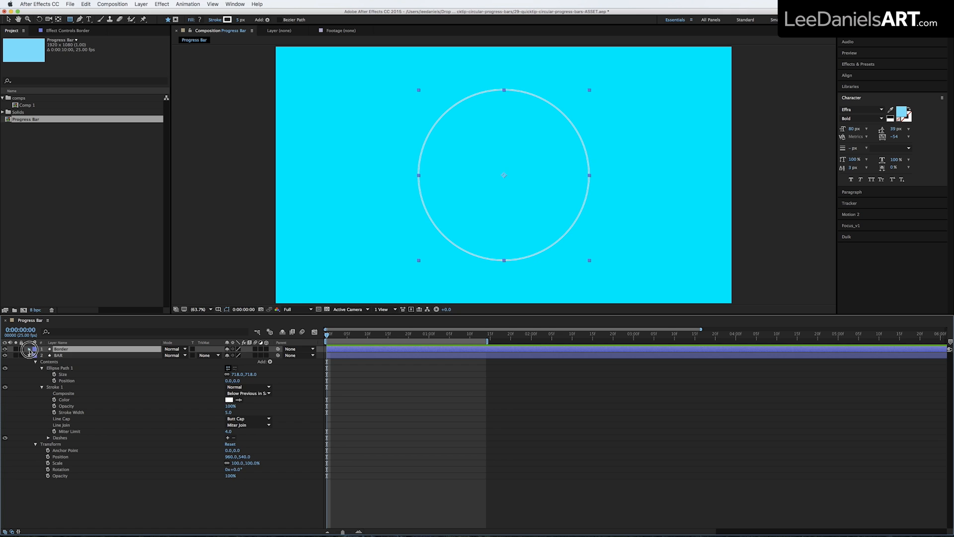
{"action": "left_click", "coordinate": [34, 349]}
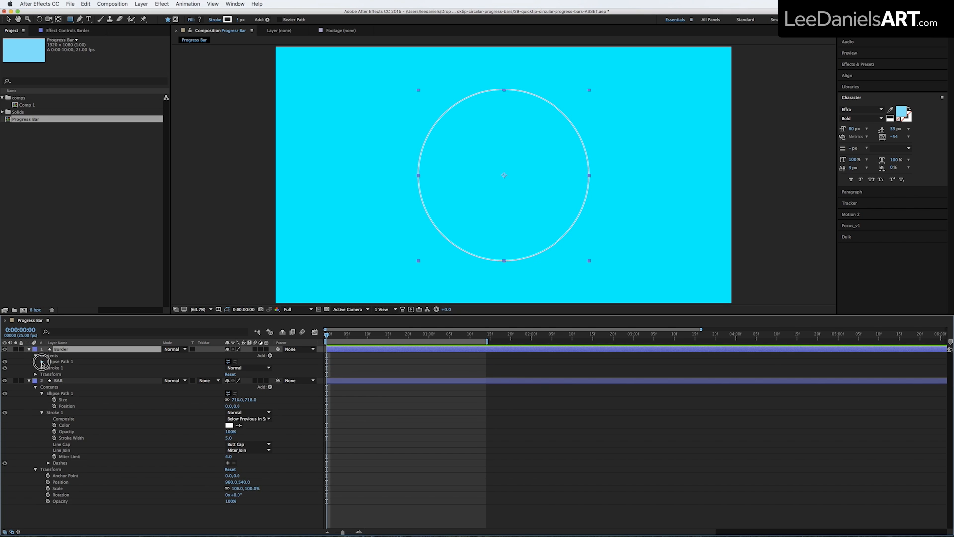
Expand the Border layer's contents to build the gray ring
{"action": "left_click", "coordinate": [35, 355]}
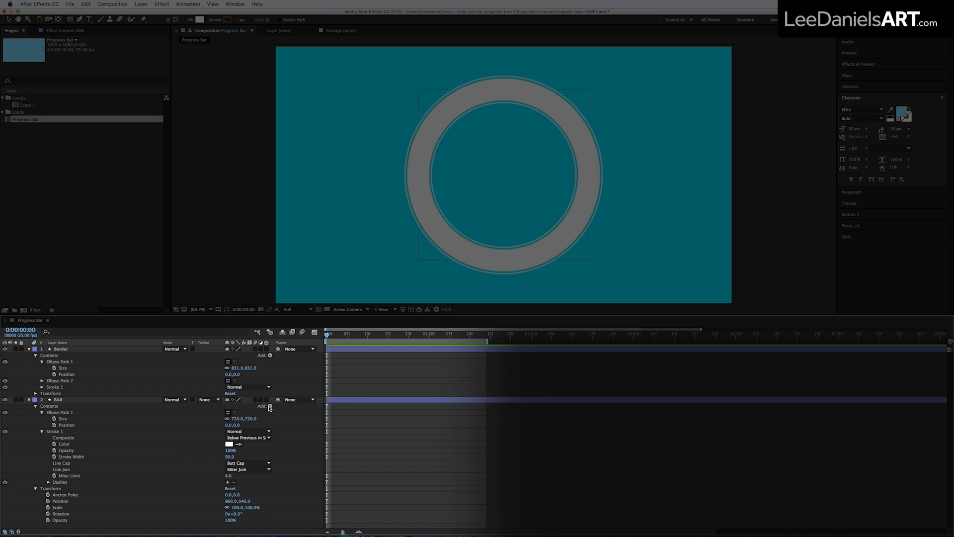
Add Trim Paths to BAR and keyframe its End value at 100%
{"action": "left_click", "coordinate": [269, 406]}
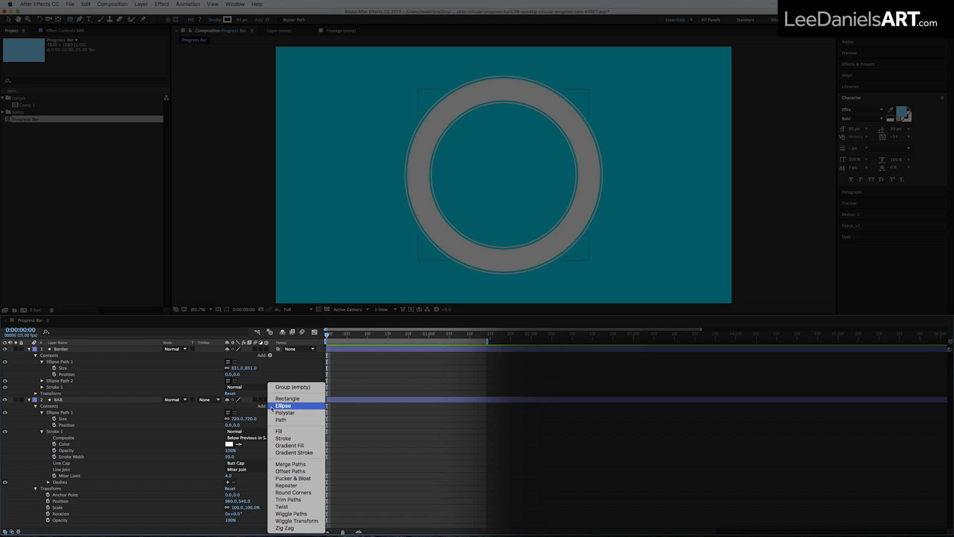
{"action": "left_click", "coordinate": [288, 498]}
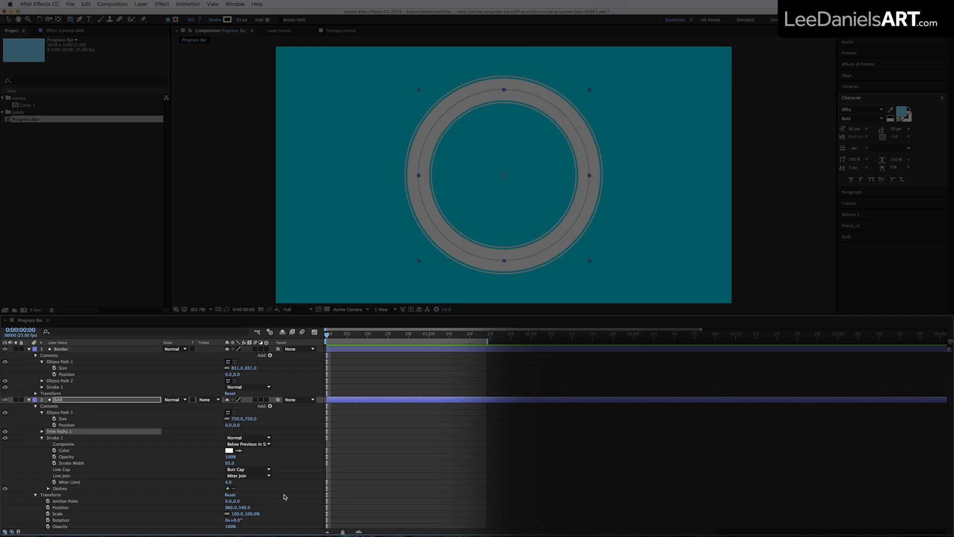
{"action": "left_click", "coordinate": [42, 430]}
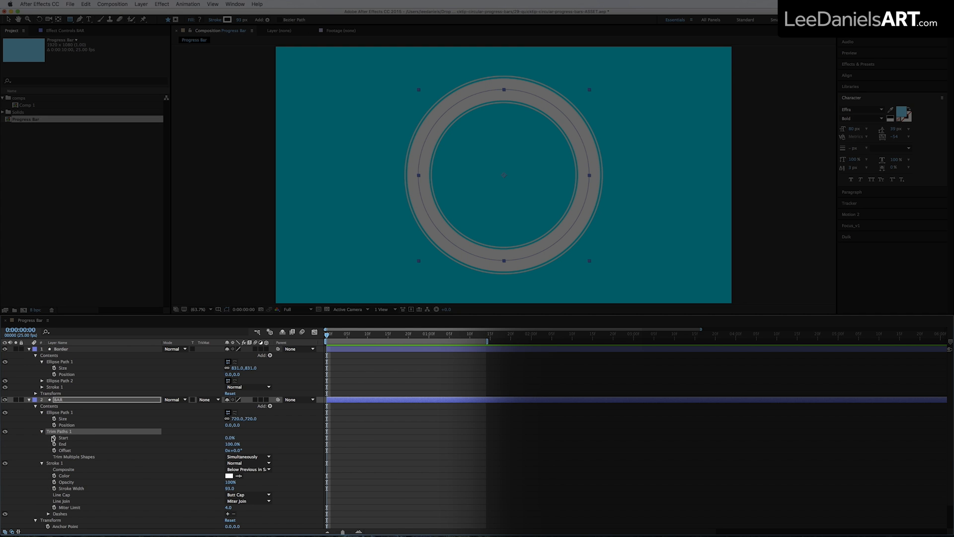
{"action": "left_click", "coordinate": [54, 443]}
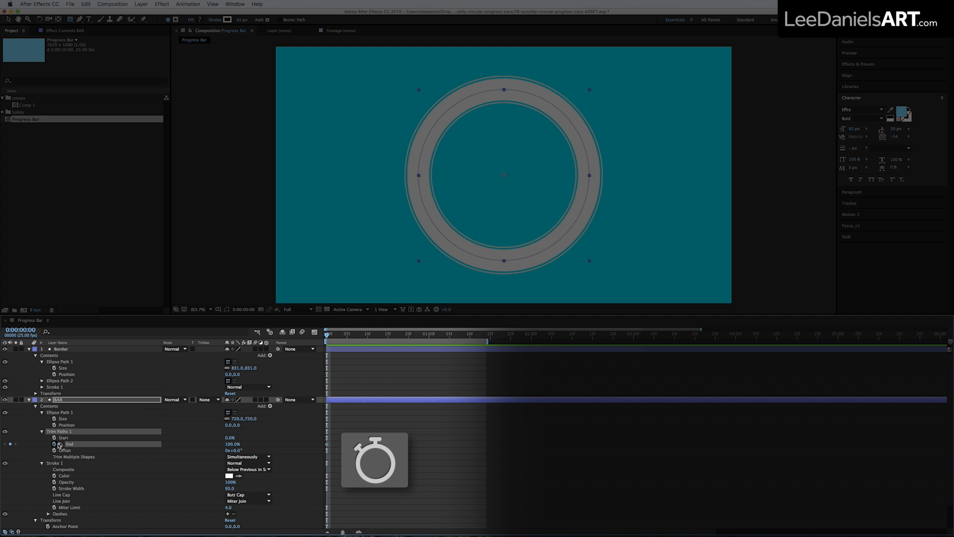